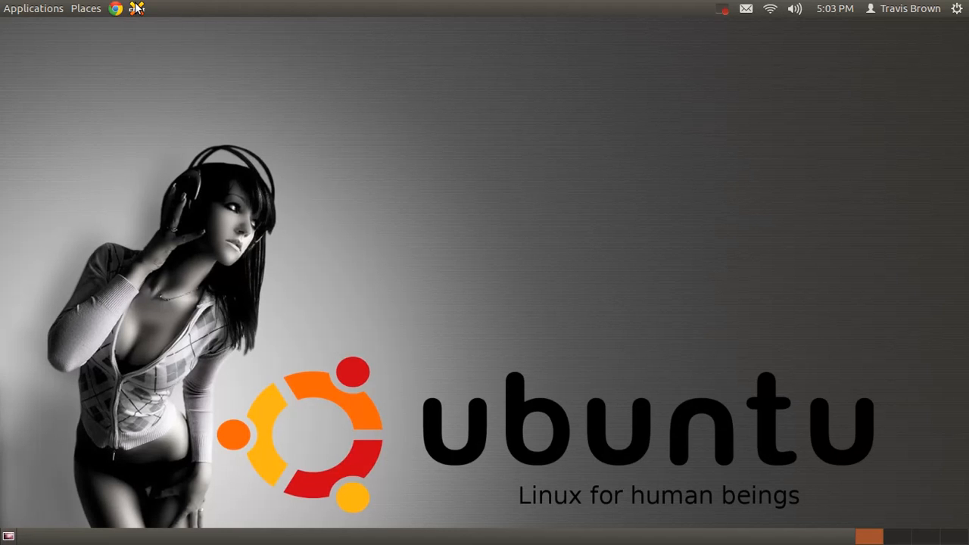
{"action": "mouse_move", "coordinate": [115, 9]}
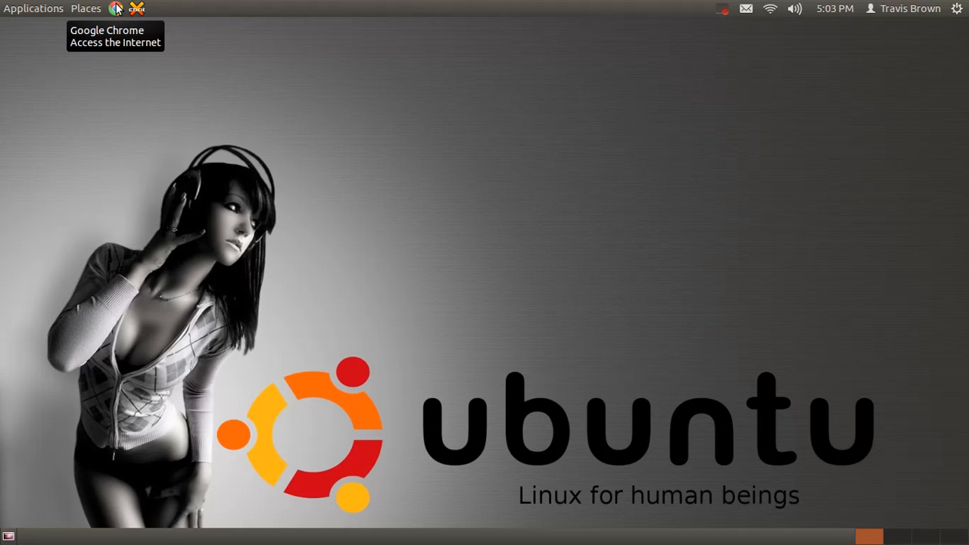
{"action": "mouse_move", "coordinate": [118, 14]}
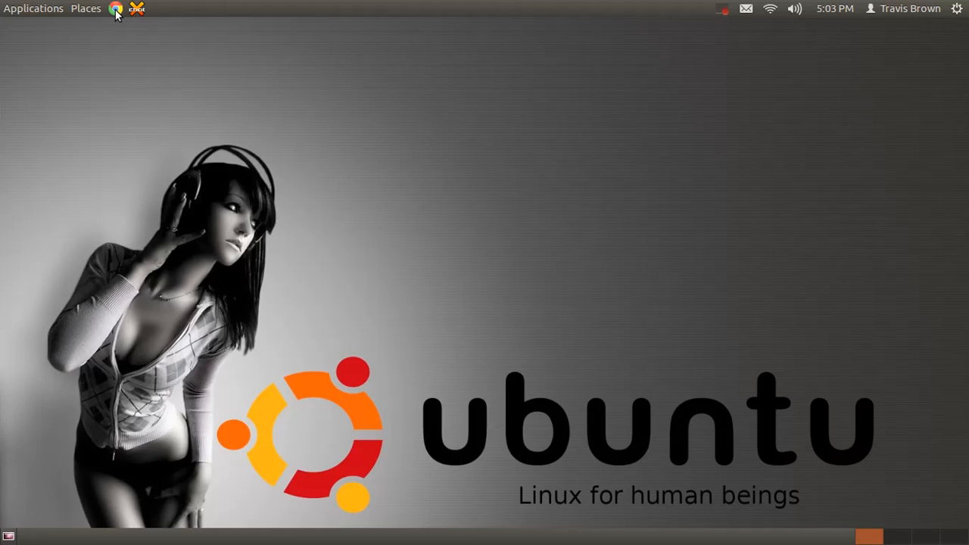
Load microsoft.com in a maximized browser and search the site for 'sky'
{"action": "left_click", "coordinate": [115, 9]}
{"action": "type", "text": "geor"}
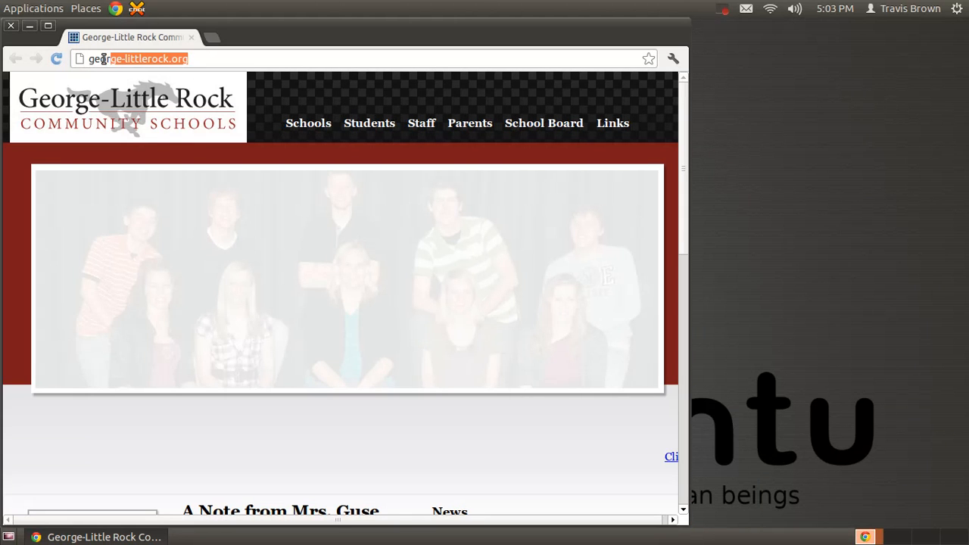
{"action": "type", "text": "microsoft.com/en-us/default.aspx"}
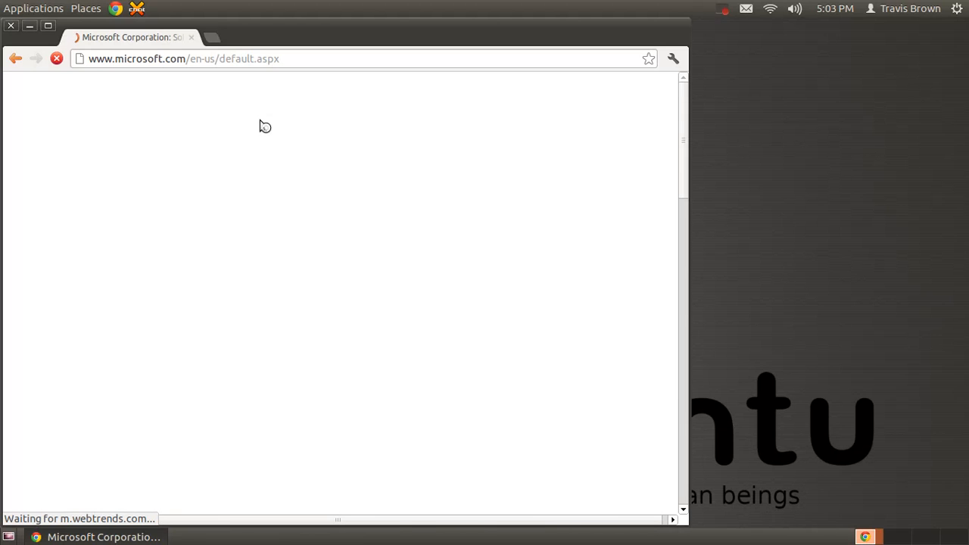
{"action": "left_click", "coordinate": [47, 24]}
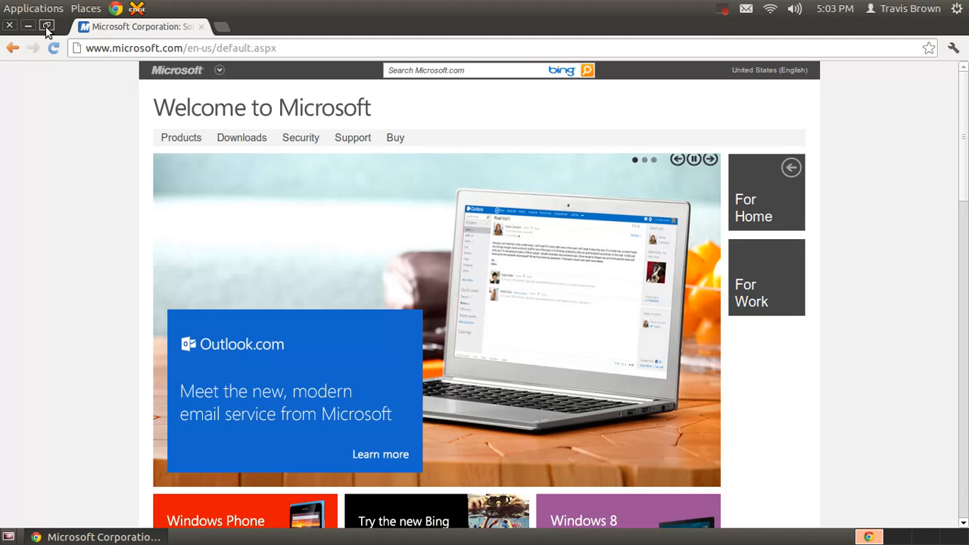
{"action": "mouse_move", "coordinate": [297, 82]}
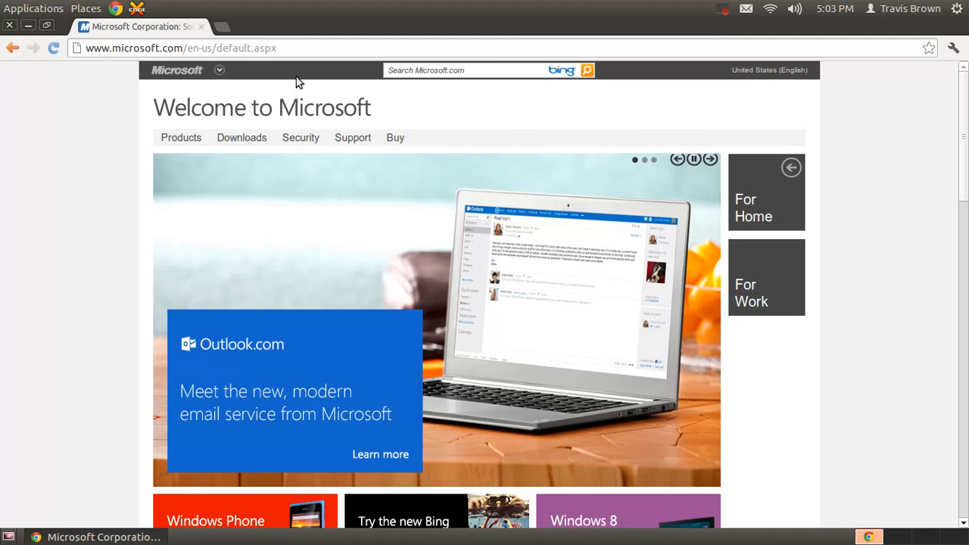
{"action": "mouse_move", "coordinate": [295, 89]}
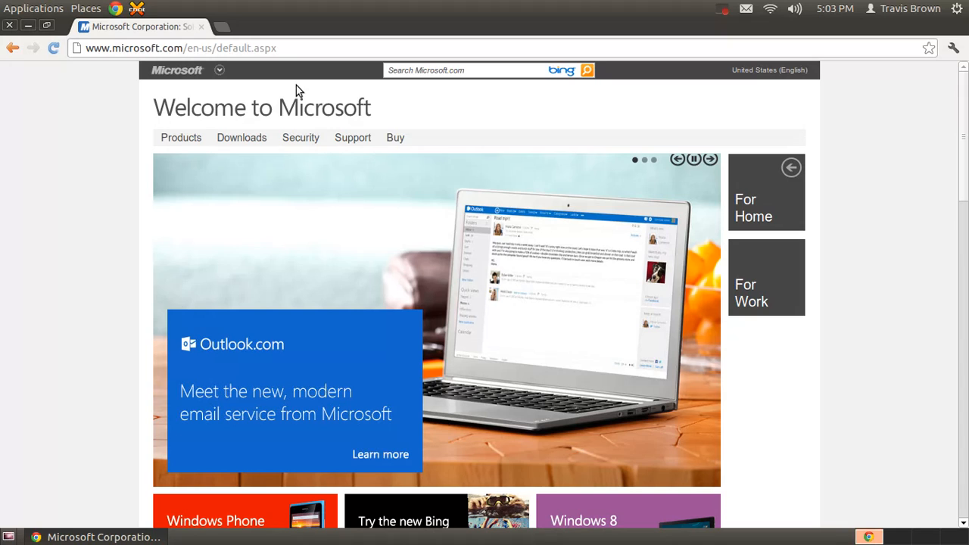
{"action": "type", "text": "sky"}
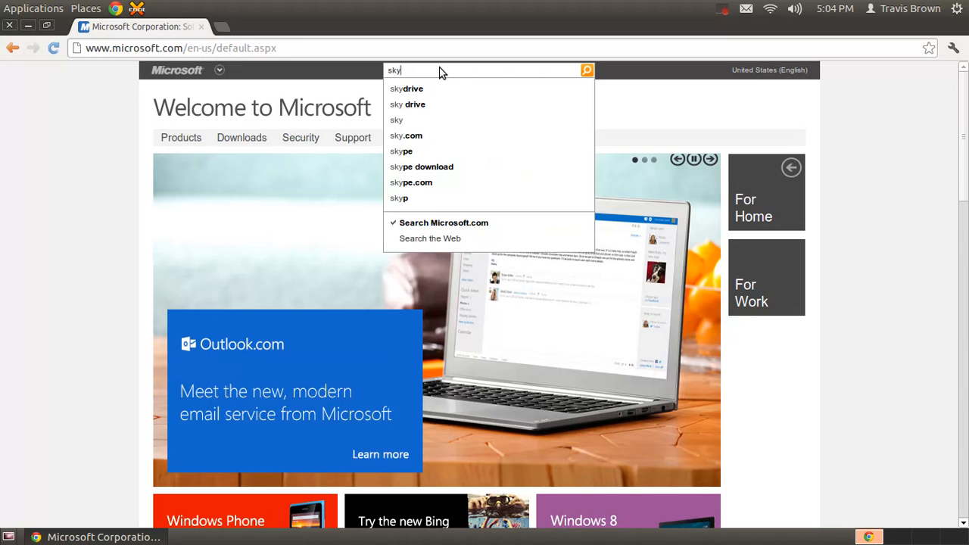
Follow the SkyDrive search suggestion through to the Get SkyDrive download page
{"action": "left_click", "coordinate": [406, 88]}
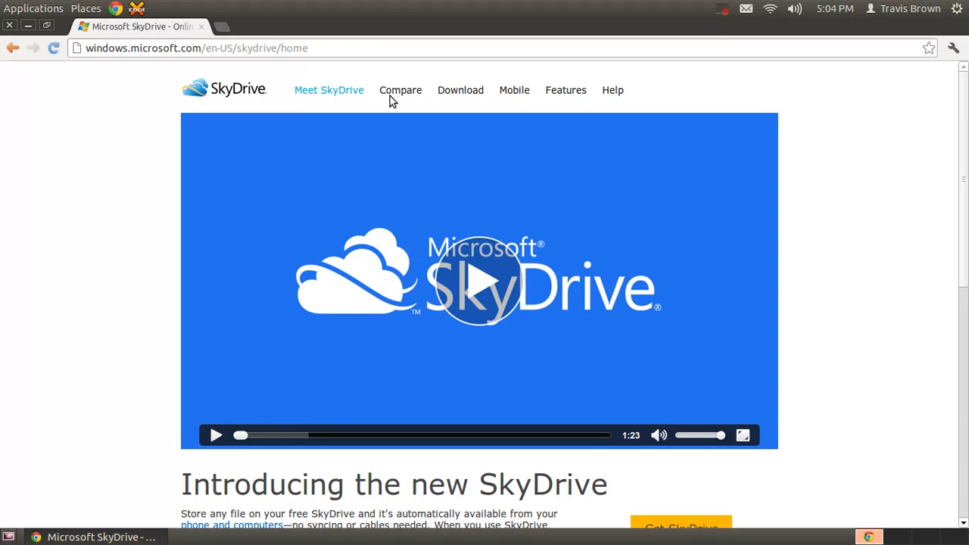
{"action": "mouse_move", "coordinate": [393, 93]}
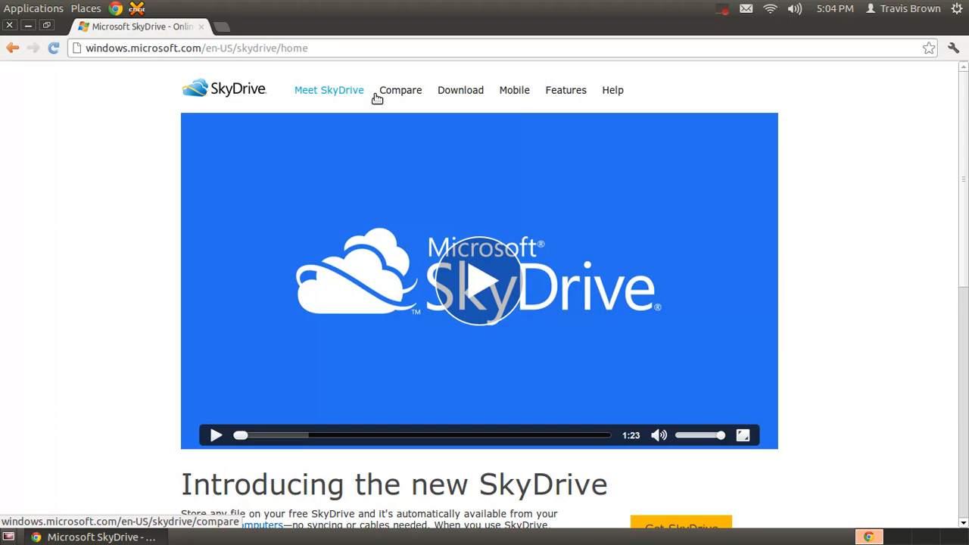
{"action": "scroll", "scroll_direction": "down", "scroll_amount": 3}
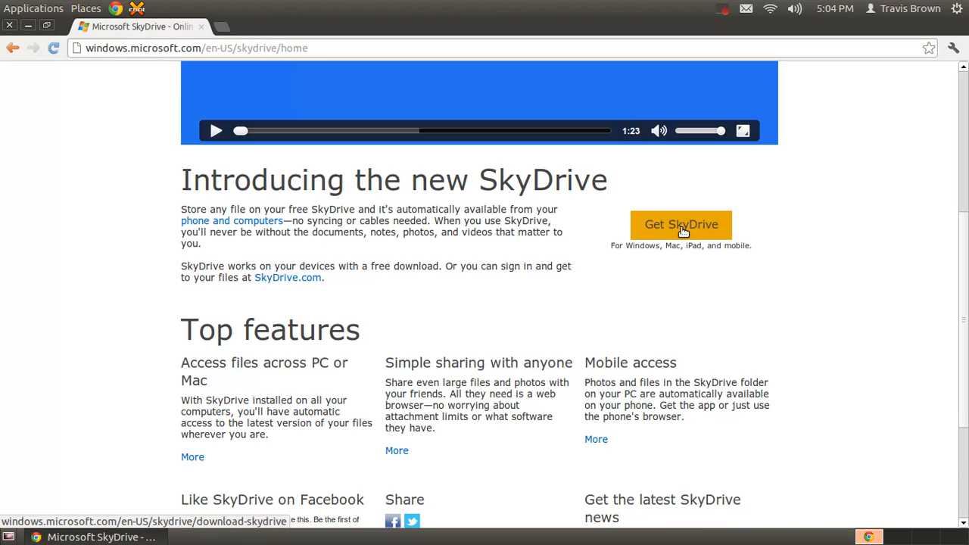
{"action": "left_click", "coordinate": [681, 224]}
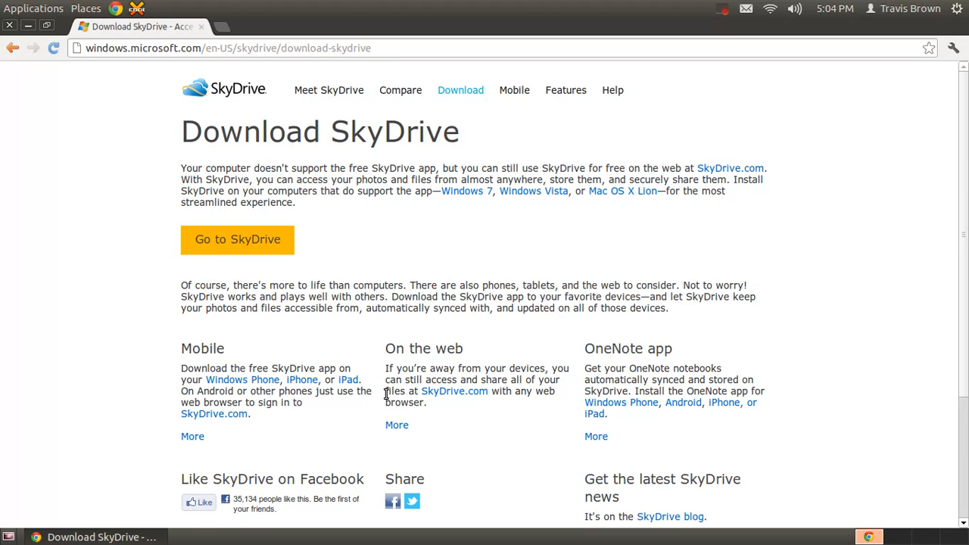
{"action": "mouse_move", "coordinate": [264, 287]}
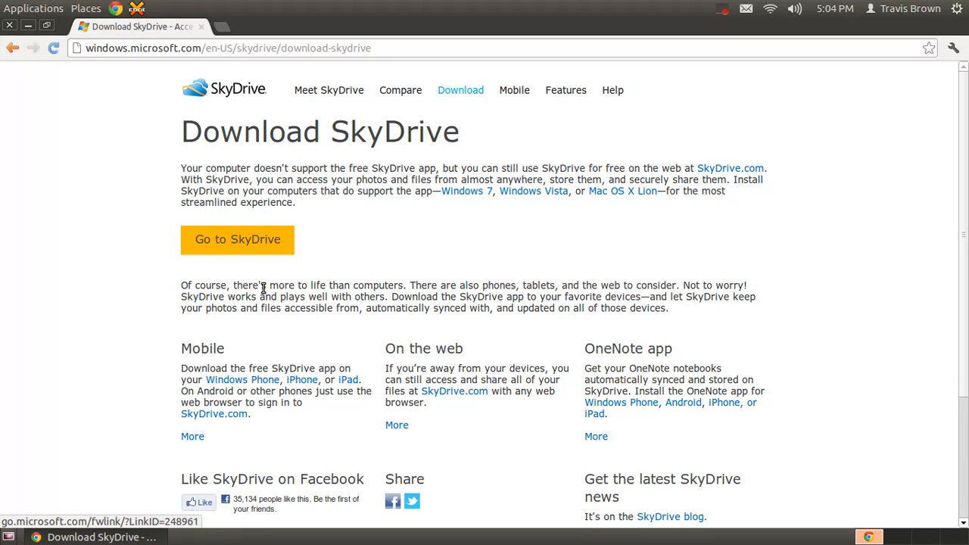
{"action": "mouse_move", "coordinate": [224, 281]}
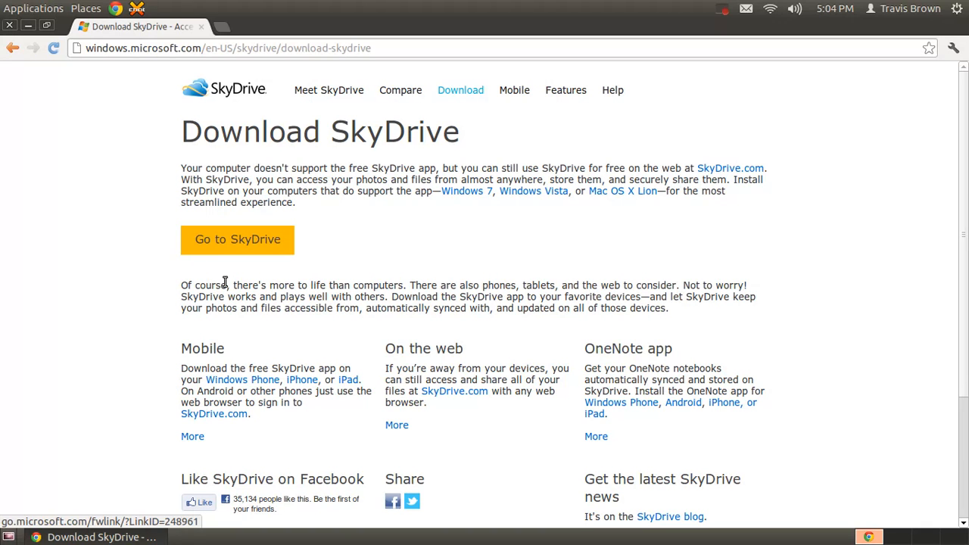
{"action": "mouse_move", "coordinate": [353, 105]}
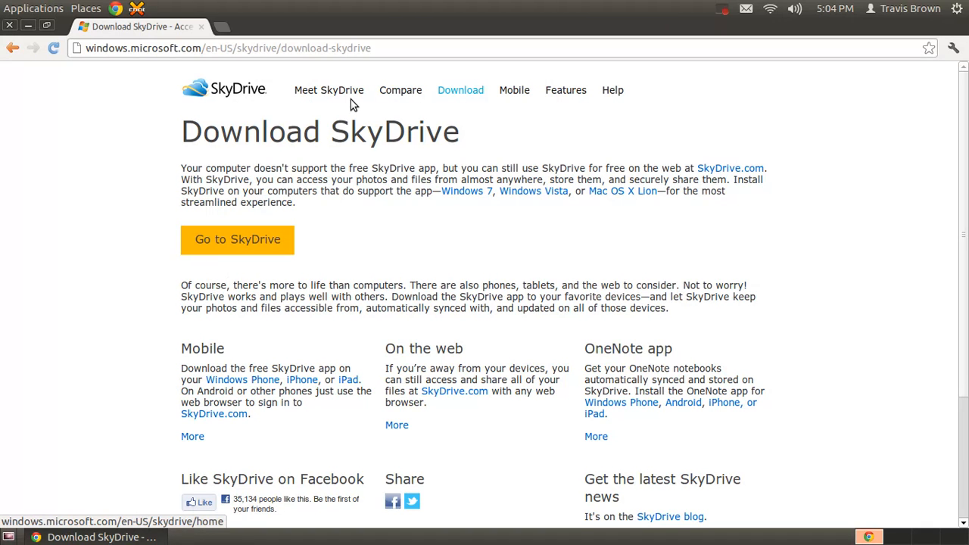
{"action": "mouse_move", "coordinate": [360, 112]}
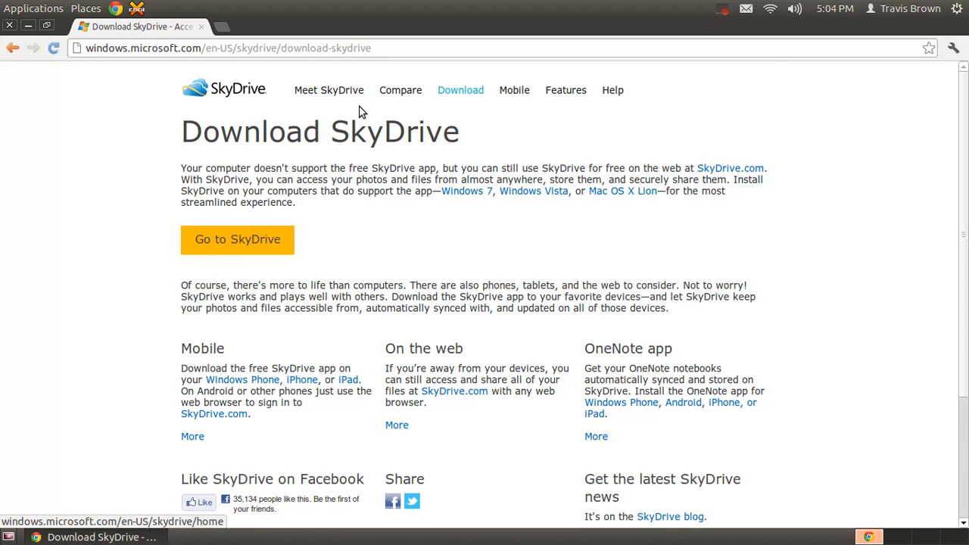
Browse the SkyDrive Features page into SkyDrive at Home and read down to the homework tips
{"action": "left_click", "coordinate": [567, 90]}
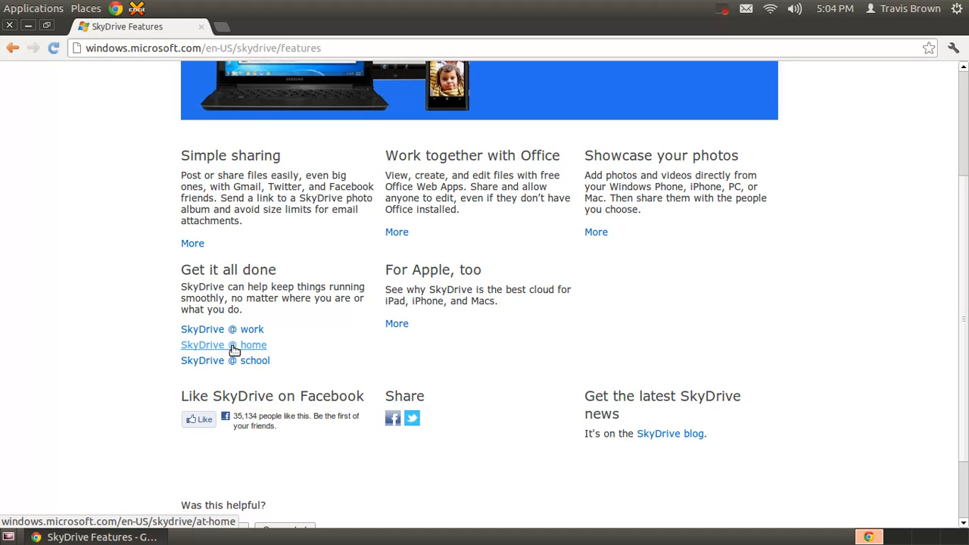
{"action": "left_click", "coordinate": [224, 345]}
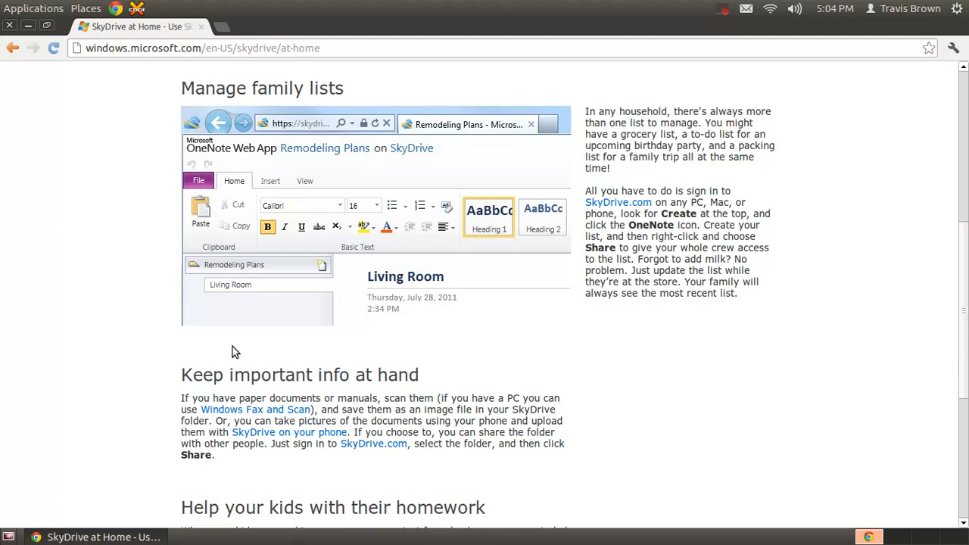
{"action": "scroll", "scroll_direction": "down", "scroll_amount": 3}
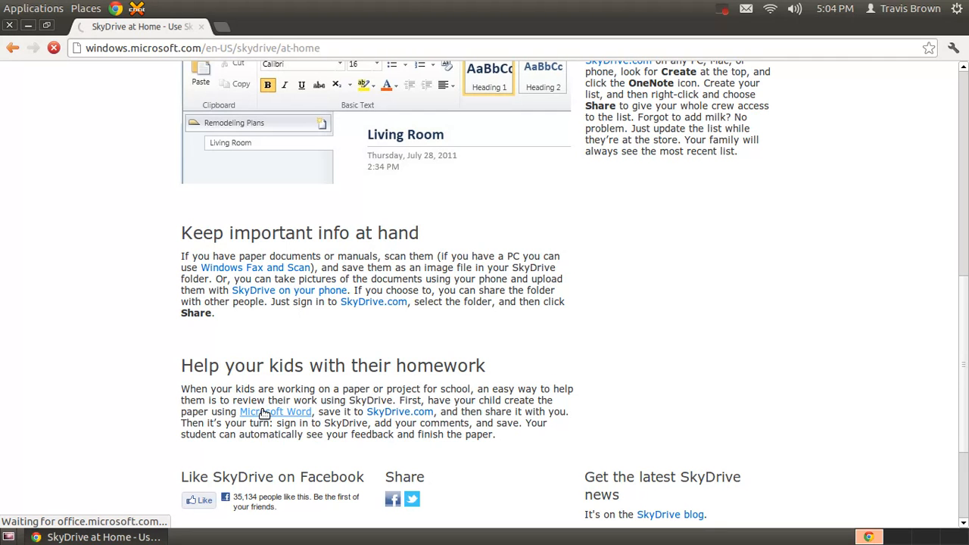
From the Office.com Word page, search 'word online' and reach the Word Web App article
{"action": "left_click", "coordinate": [276, 412]}
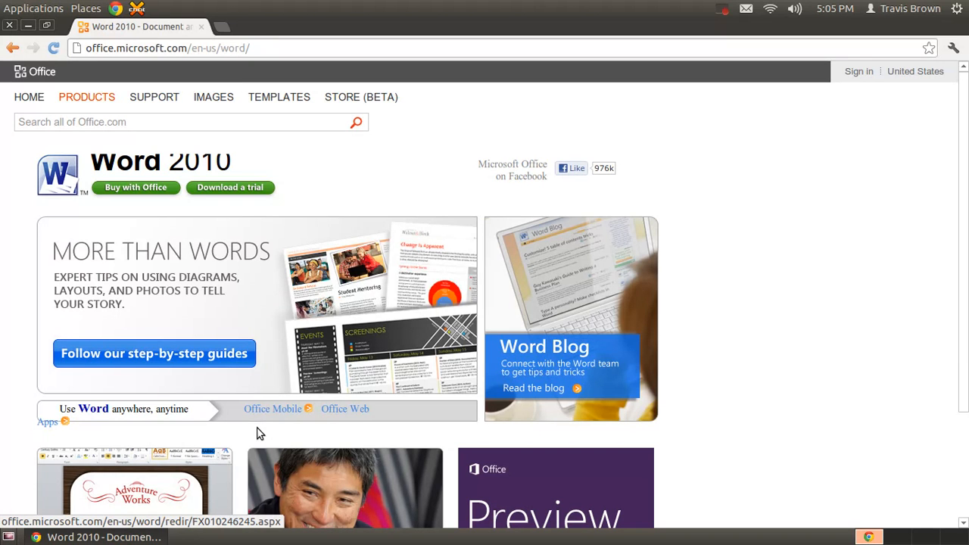
{"action": "mouse_move", "coordinate": [159, 136]}
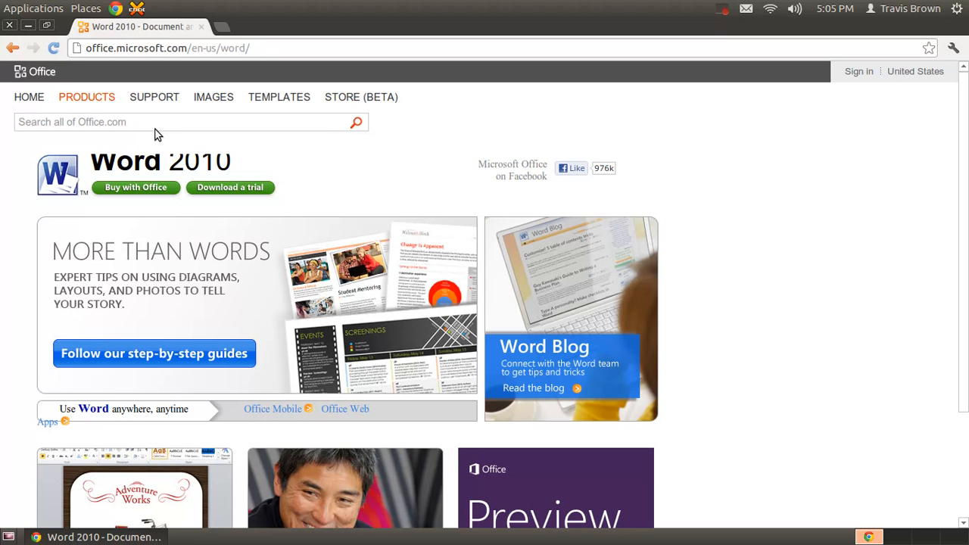
{"action": "left_click", "coordinate": [356, 121]}
{"action": "type", "text": "word online"}
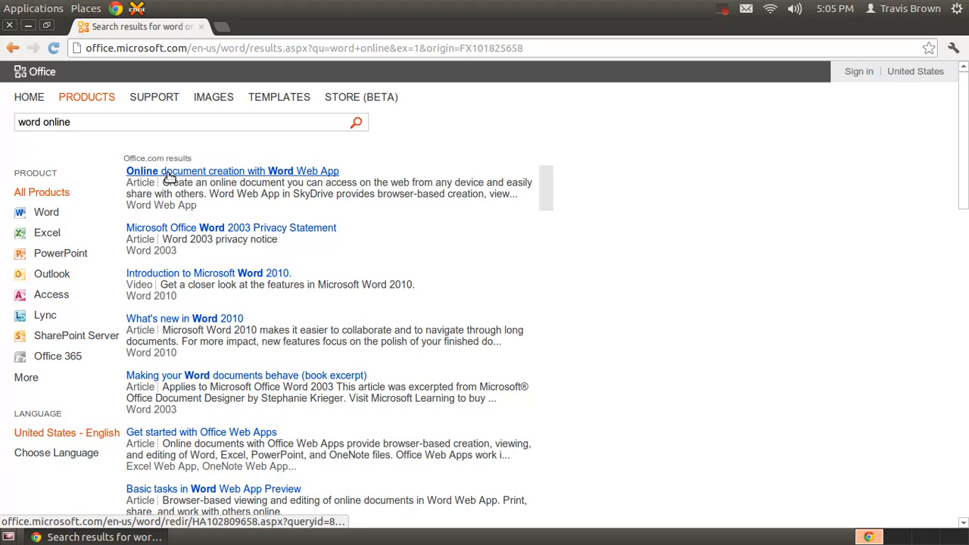
{"action": "left_click", "coordinate": [232, 169]}
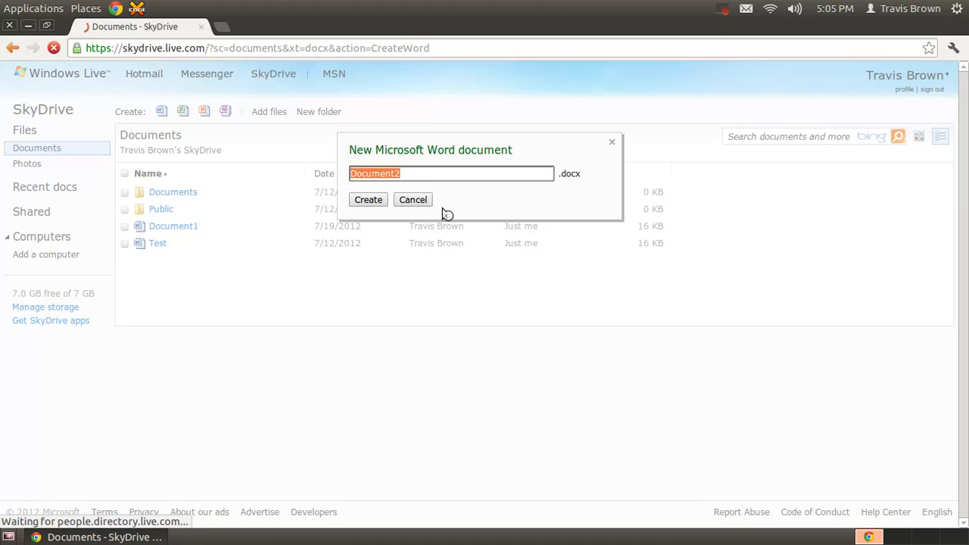
Discard the default-named Document2 and start a fresh Word document ready to be named
{"action": "left_click", "coordinate": [412, 199]}
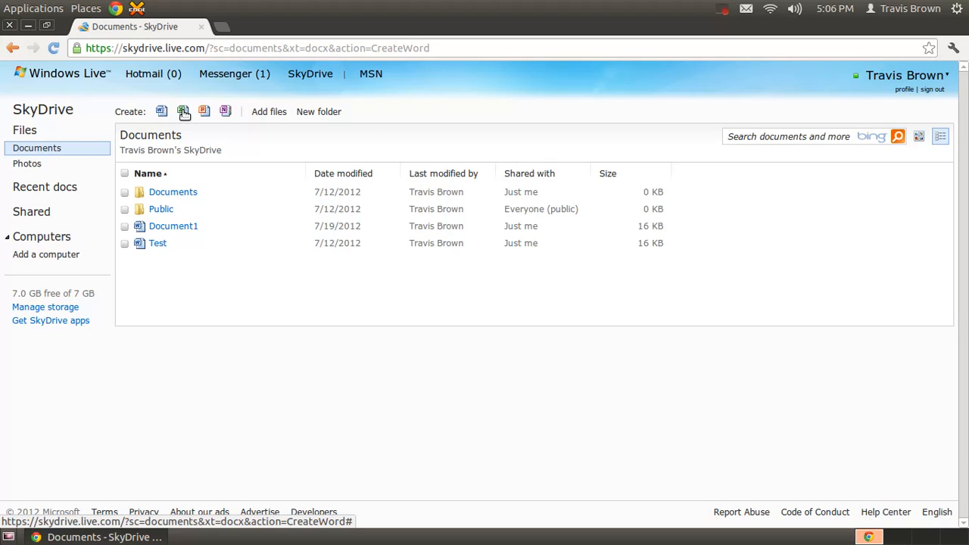
{"action": "left_click", "coordinate": [182, 112]}
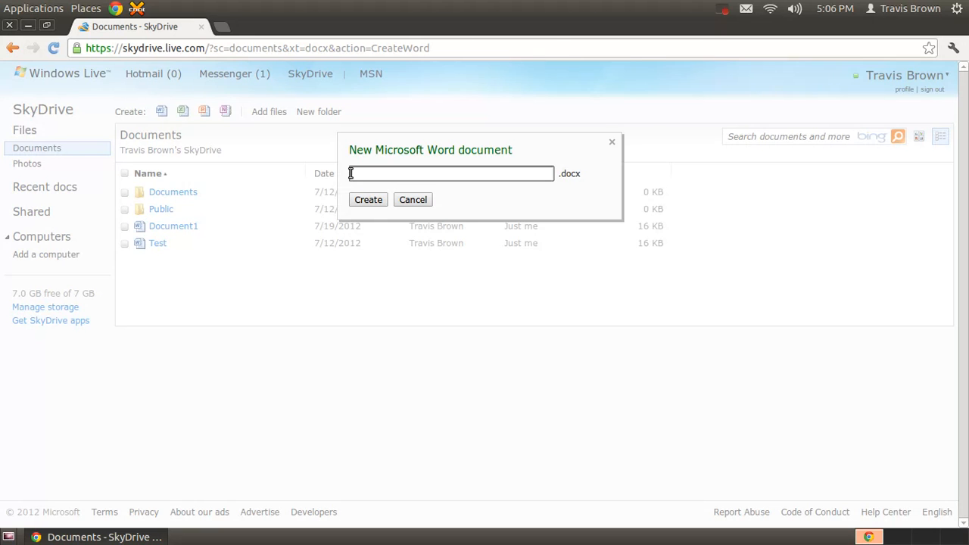
{"action": "left_click", "coordinate": [368, 200]}
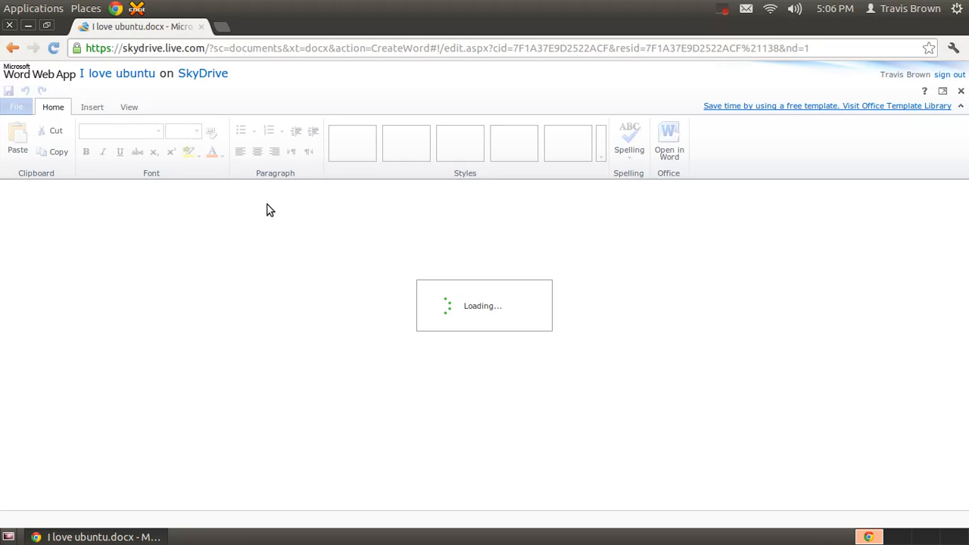
{"action": "mouse_move", "coordinate": [318, 195]}
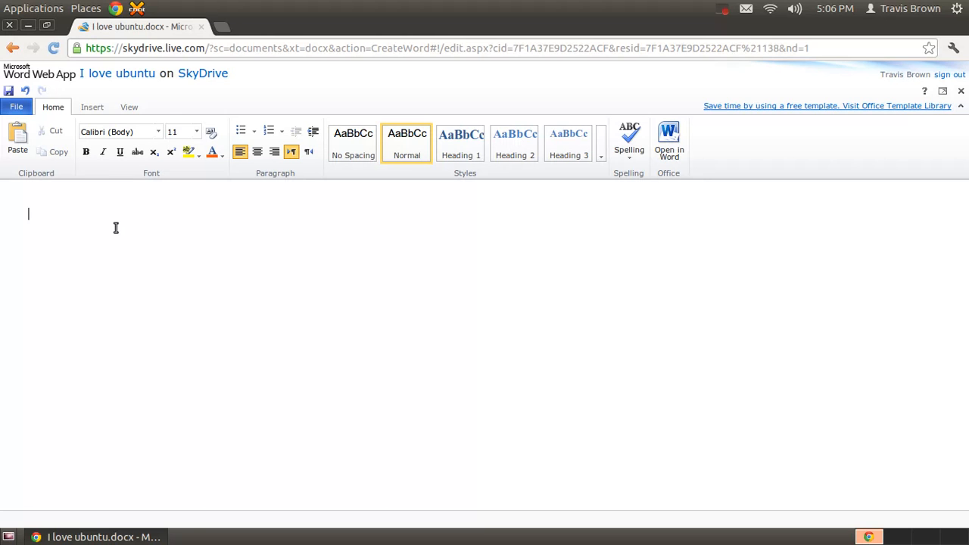
Write the heading 'The three thing I love about Ubuntu' in the new document
{"action": "type", "text": "The three thing I love about Ubuntu"}
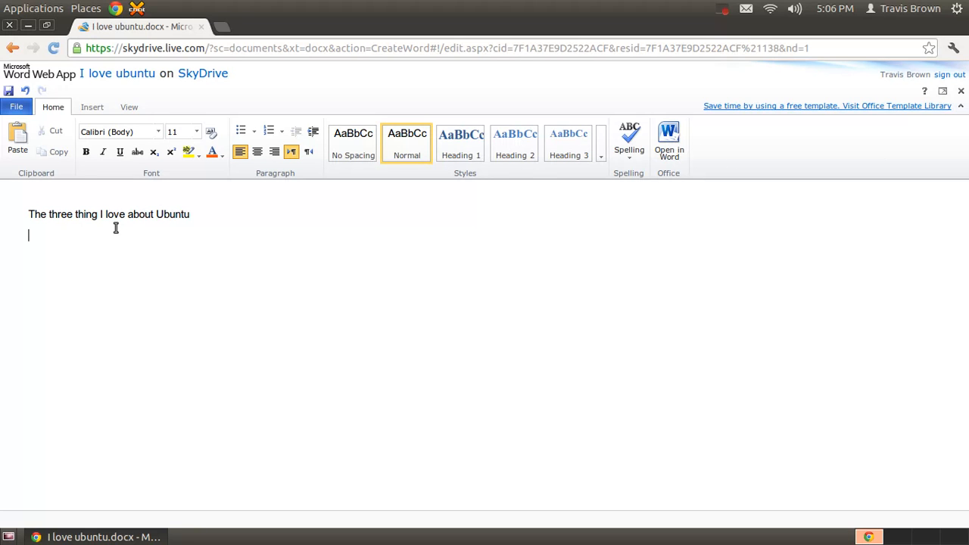
List three reasons: free and easy to use, open source, lots of applications in the store
{"action": "type", "text": "1.) It free and easy to use"}
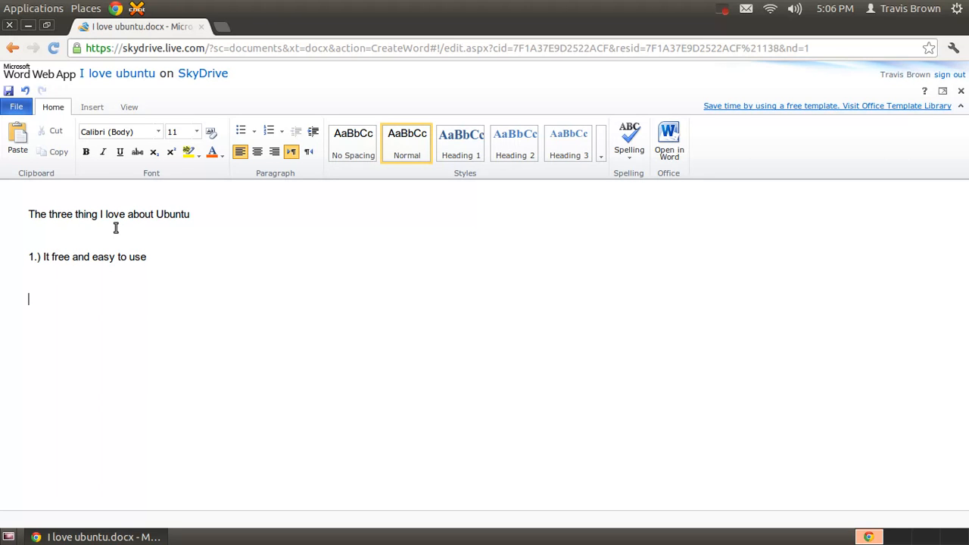
{"action": "type", "text": "2.) It open source"}
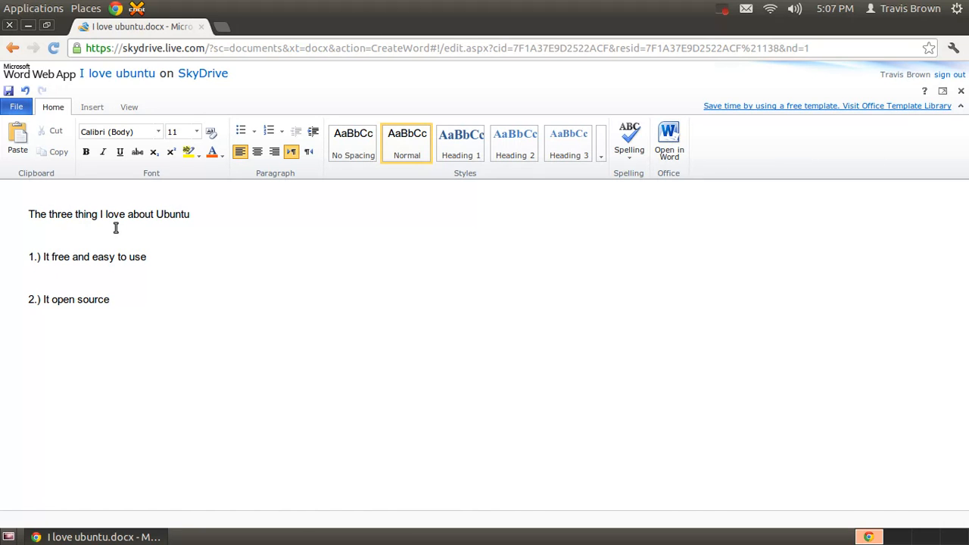
{"action": "type", "text": "3.) there"}
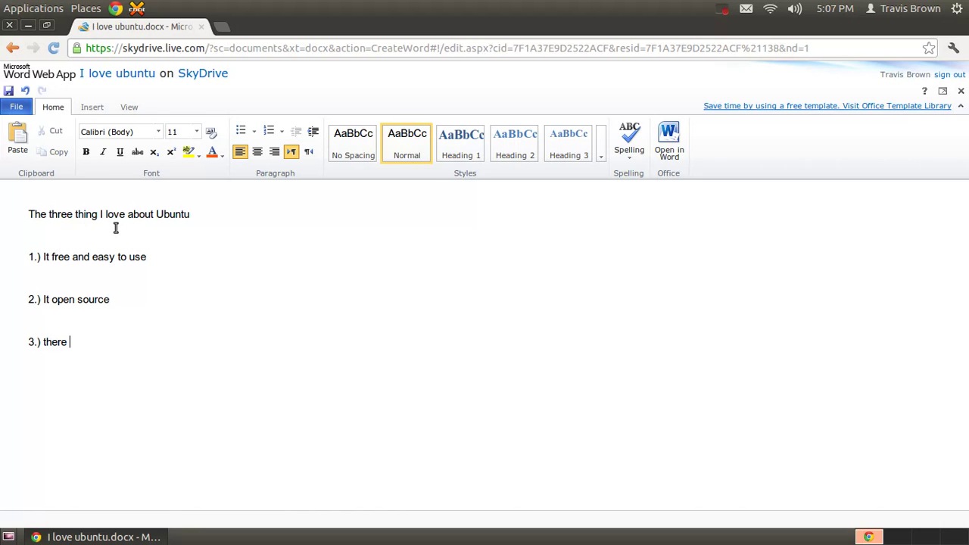
{"action": "type", "text": "i"}
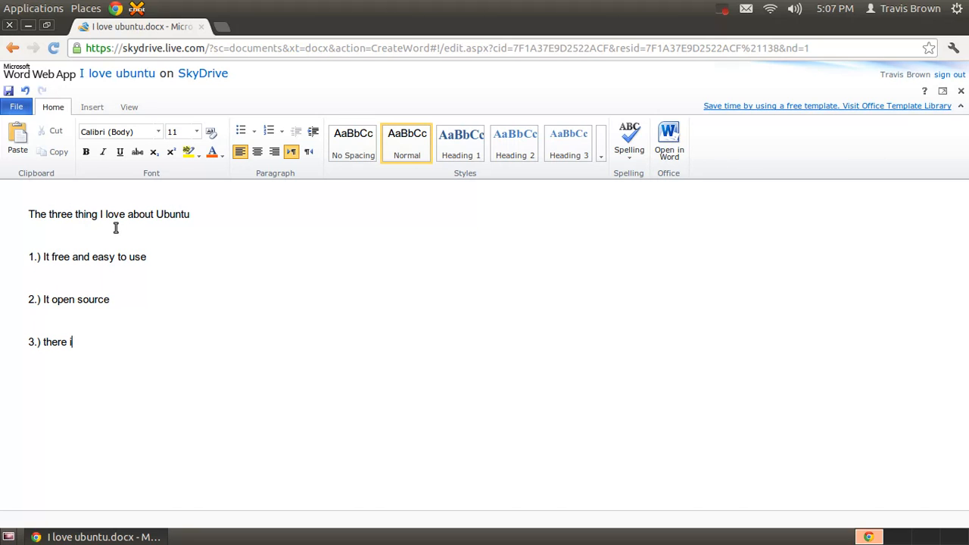
{"action": "type", "text": "s a lot of application in the store to use:)"}
{"action": "type", "text": "By: Travis Brown"}
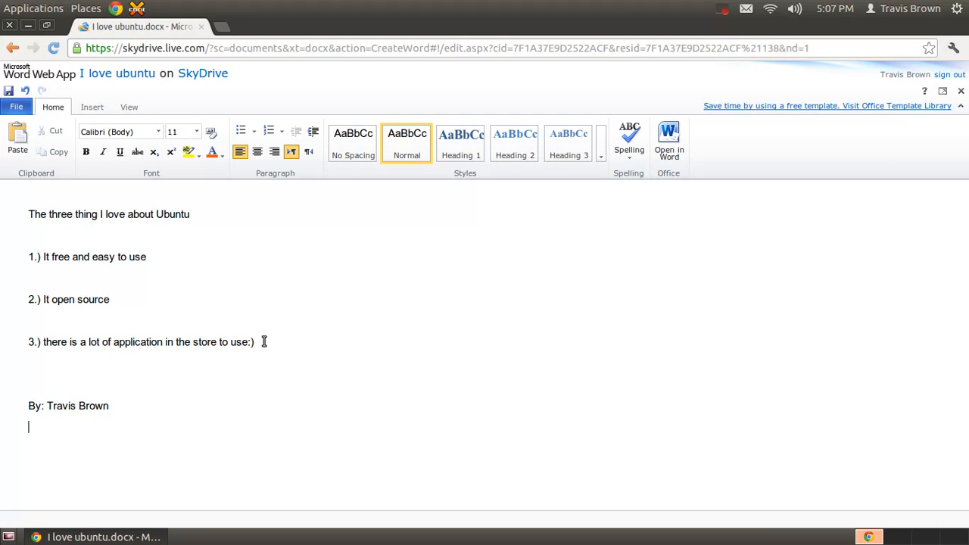
View Project.odt in the Nautilus Documents folder, then close the folder window
{"action": "left_click", "coordinate": [15, 106]}
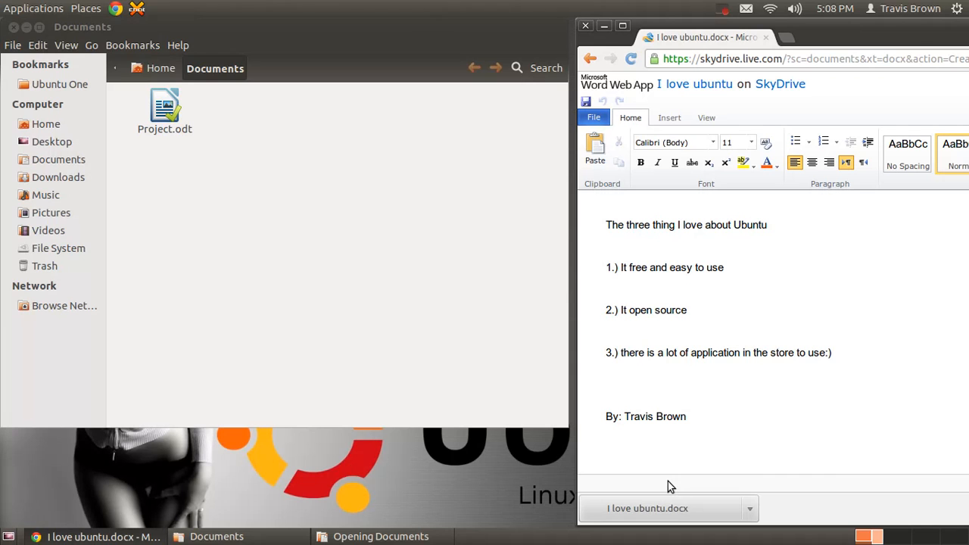
{"action": "left_click", "coordinate": [603, 25]}
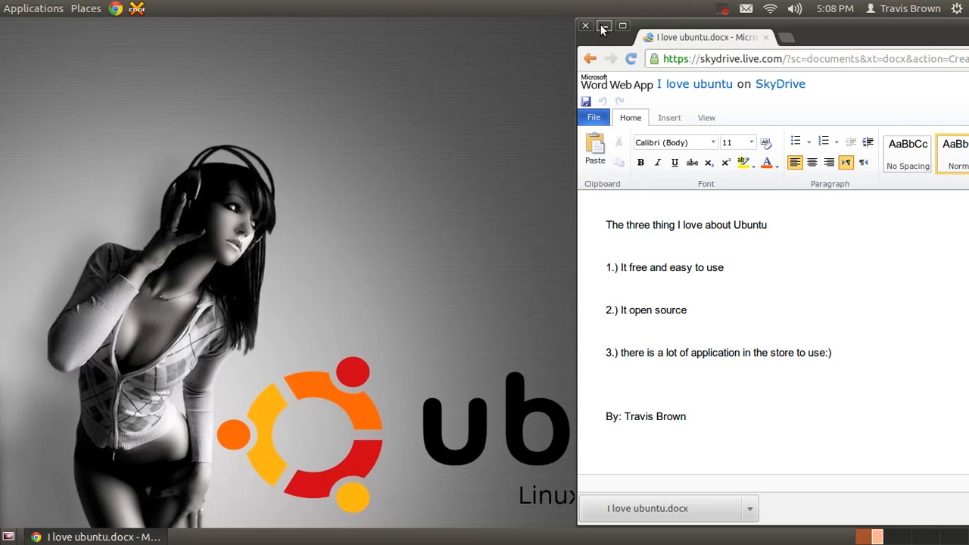